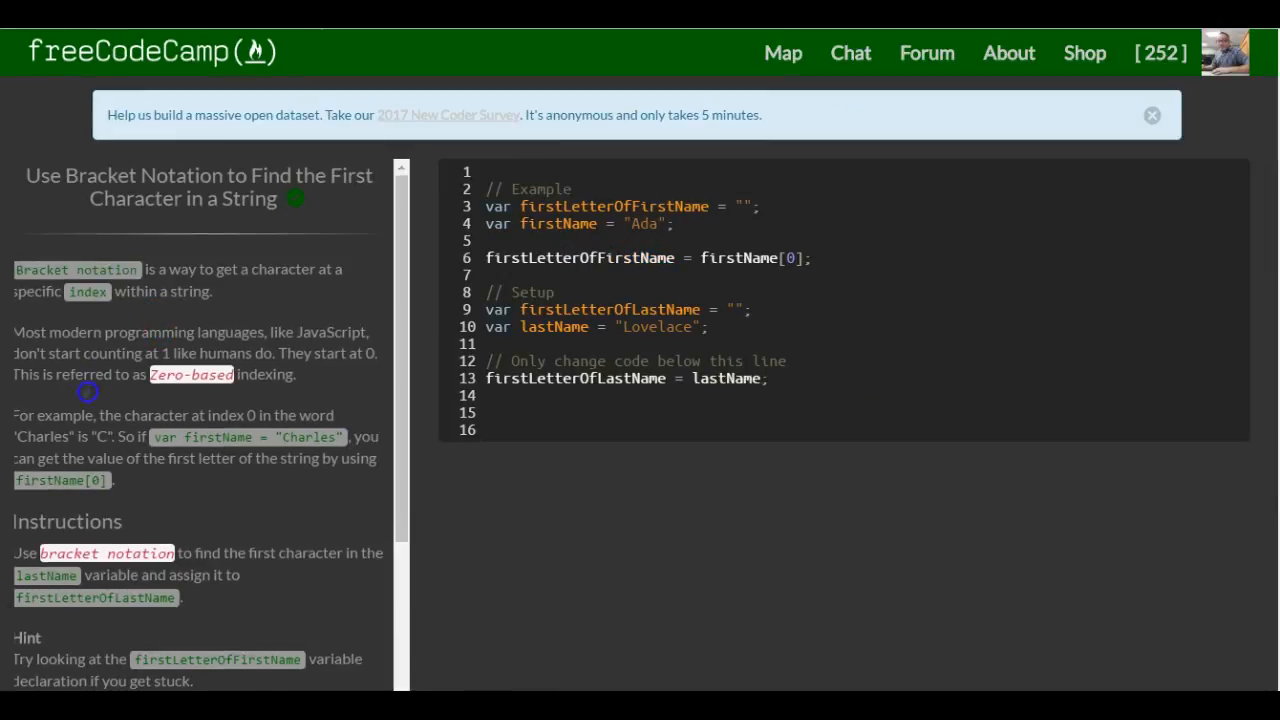
Step: Review the challenge code, highlighting firstName on line 6 and the lastName 'Lovelace' value
{"action": "scroll", "scroll_direction": "down", "scroll_amount": 3}
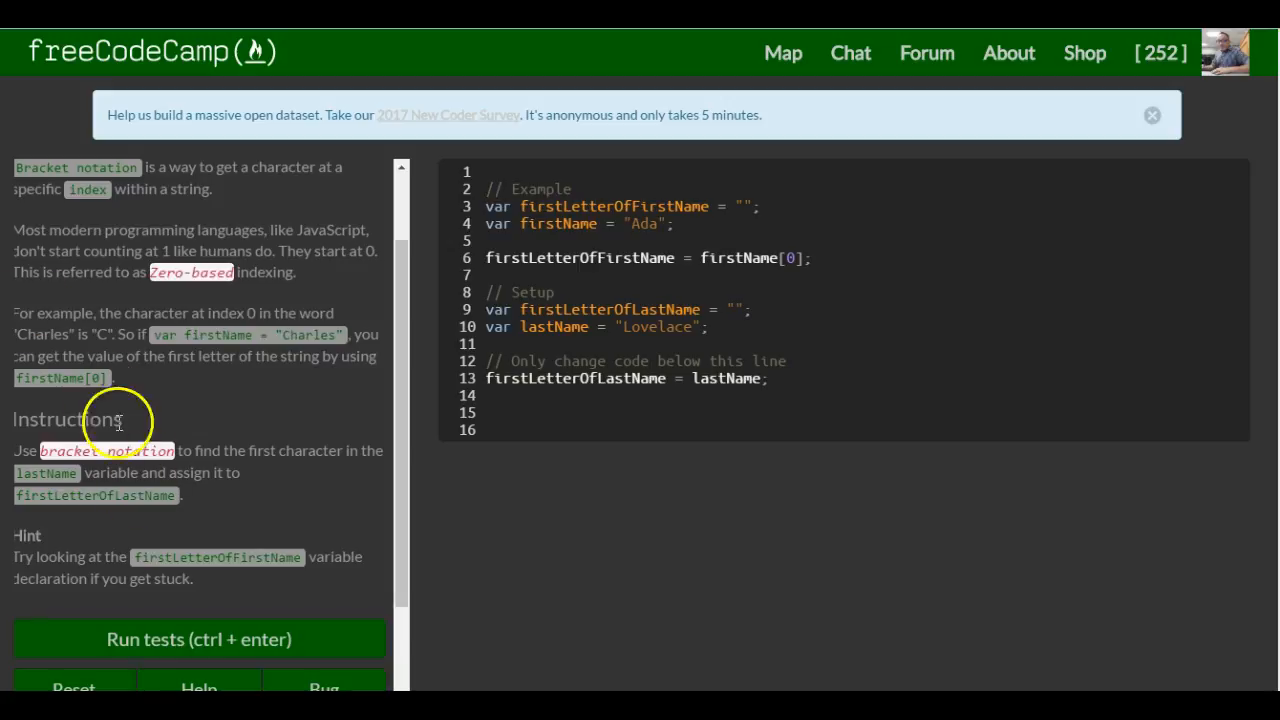
{"action": "mouse_move", "coordinate": [85, 398]}
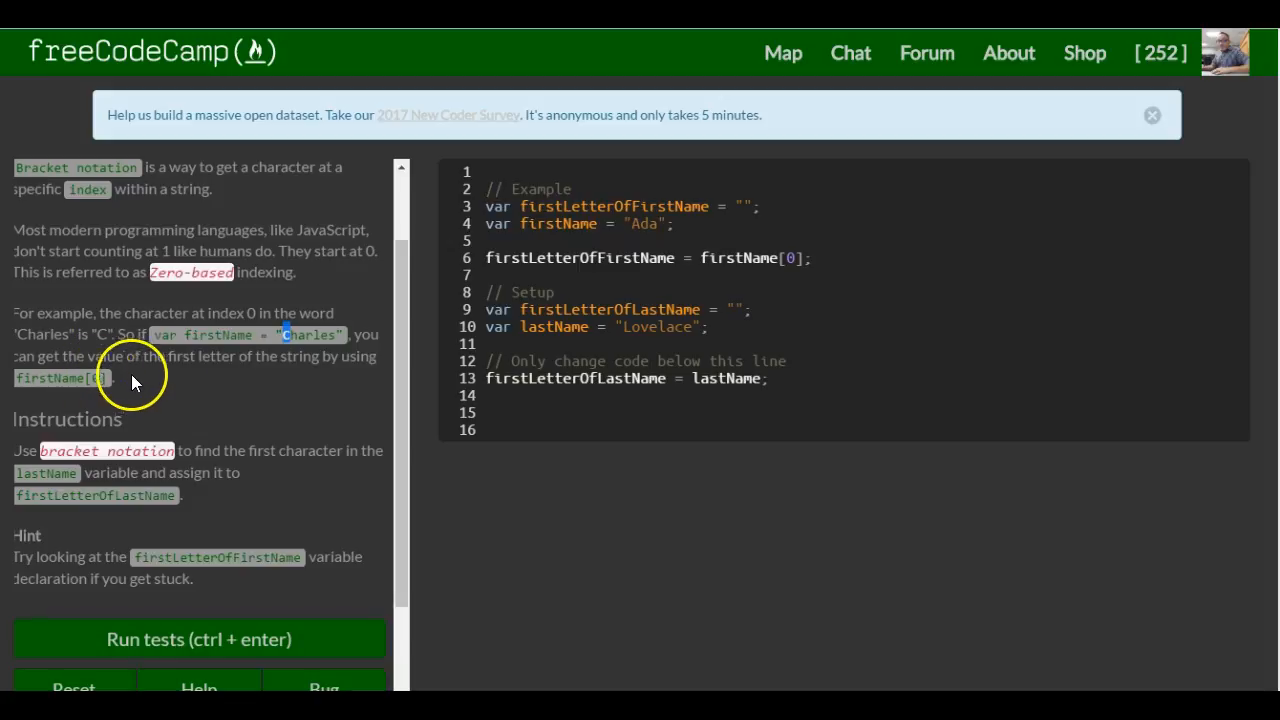
{"action": "mouse_move", "coordinate": [293, 334]}
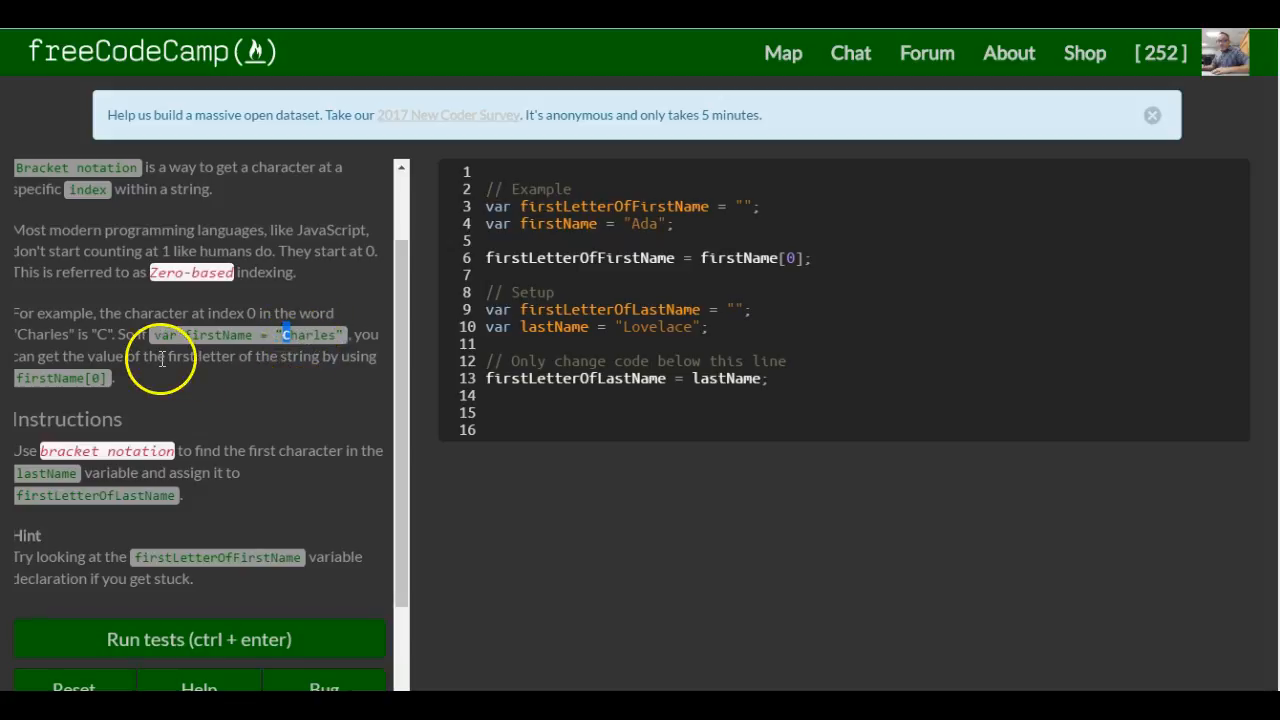
{"action": "mouse_move", "coordinate": [118, 390]}
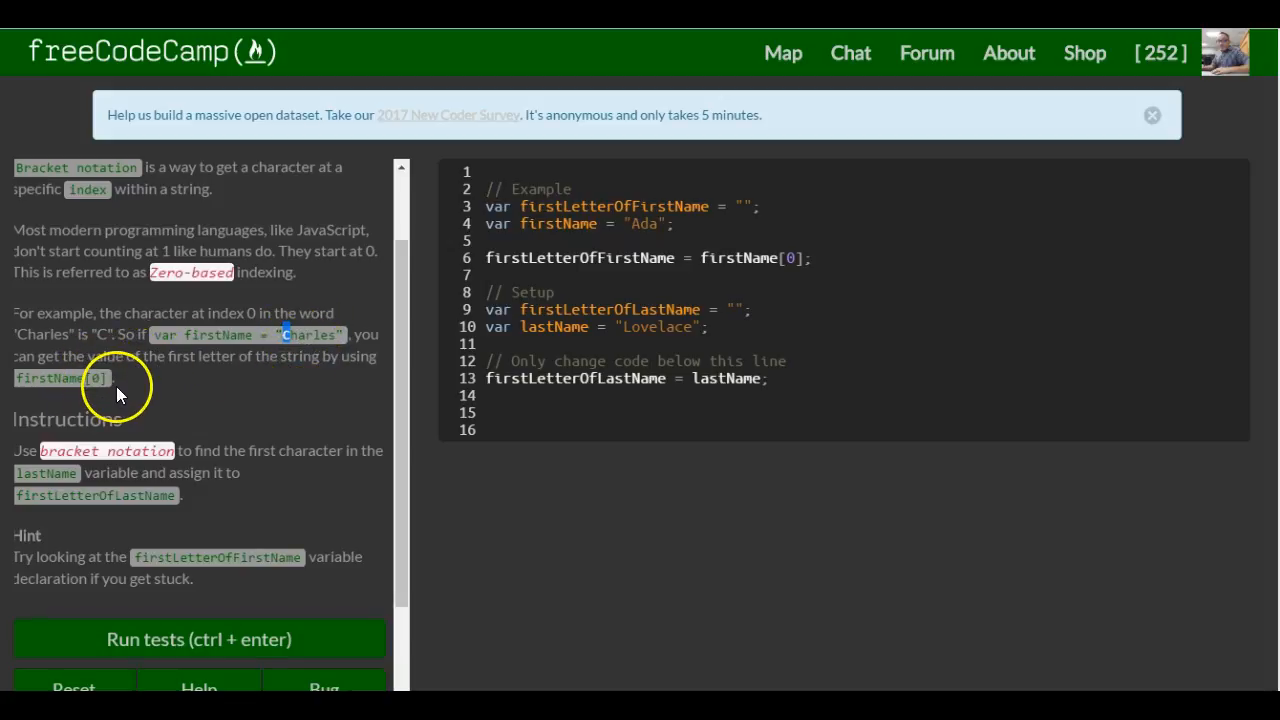
{"action": "mouse_move", "coordinate": [170, 396]}
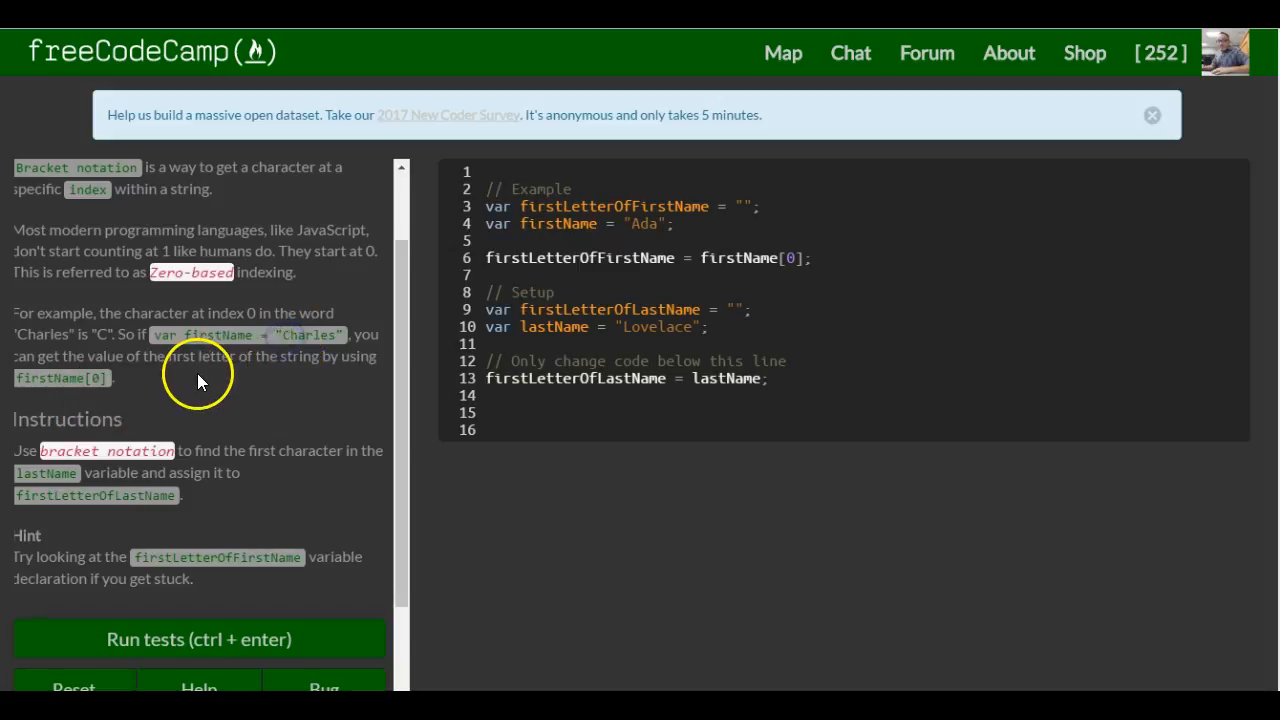
{"action": "mouse_move", "coordinate": [385, 421]}
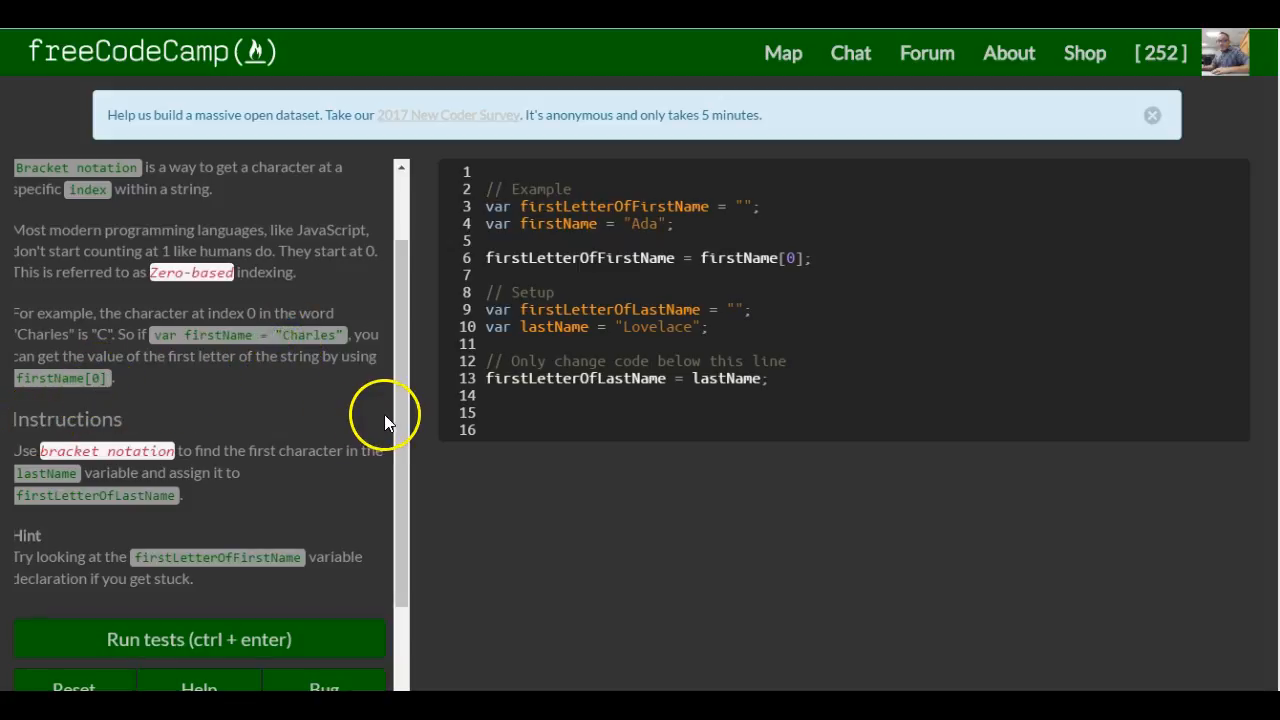
{"action": "left_click", "coordinate": [588, 405]}
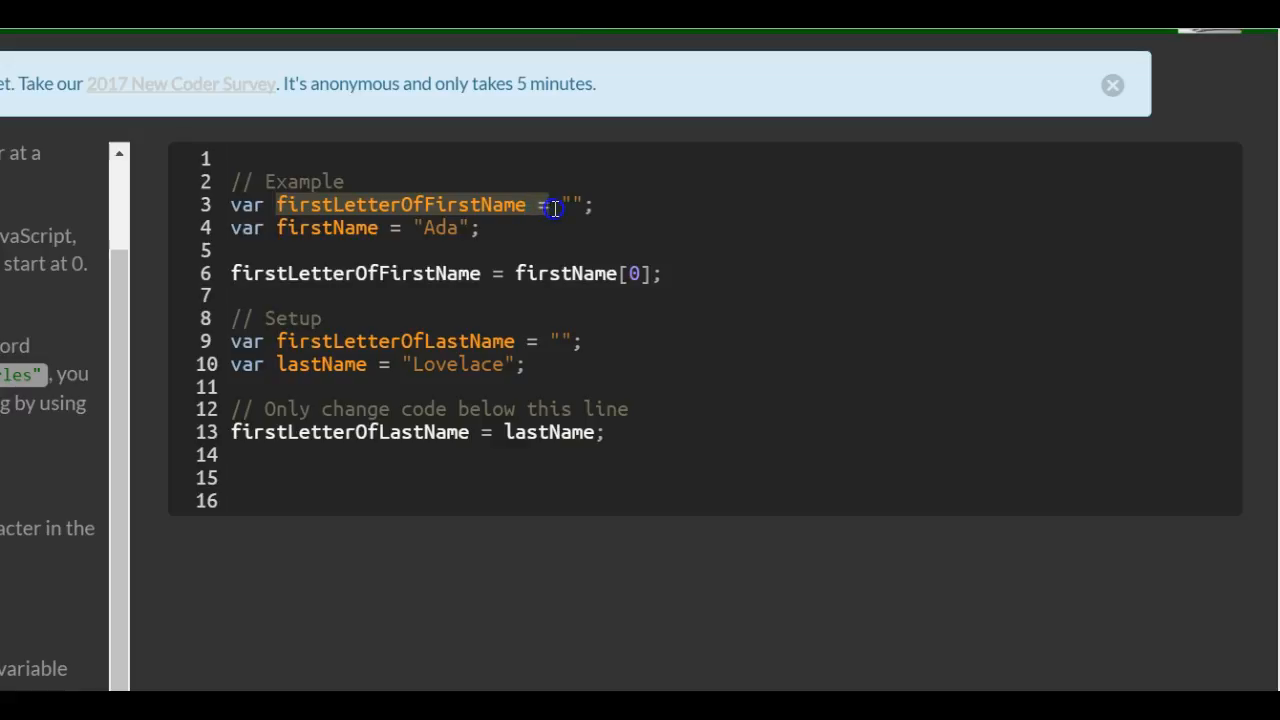
{"action": "left_click", "coordinate": [573, 204]}
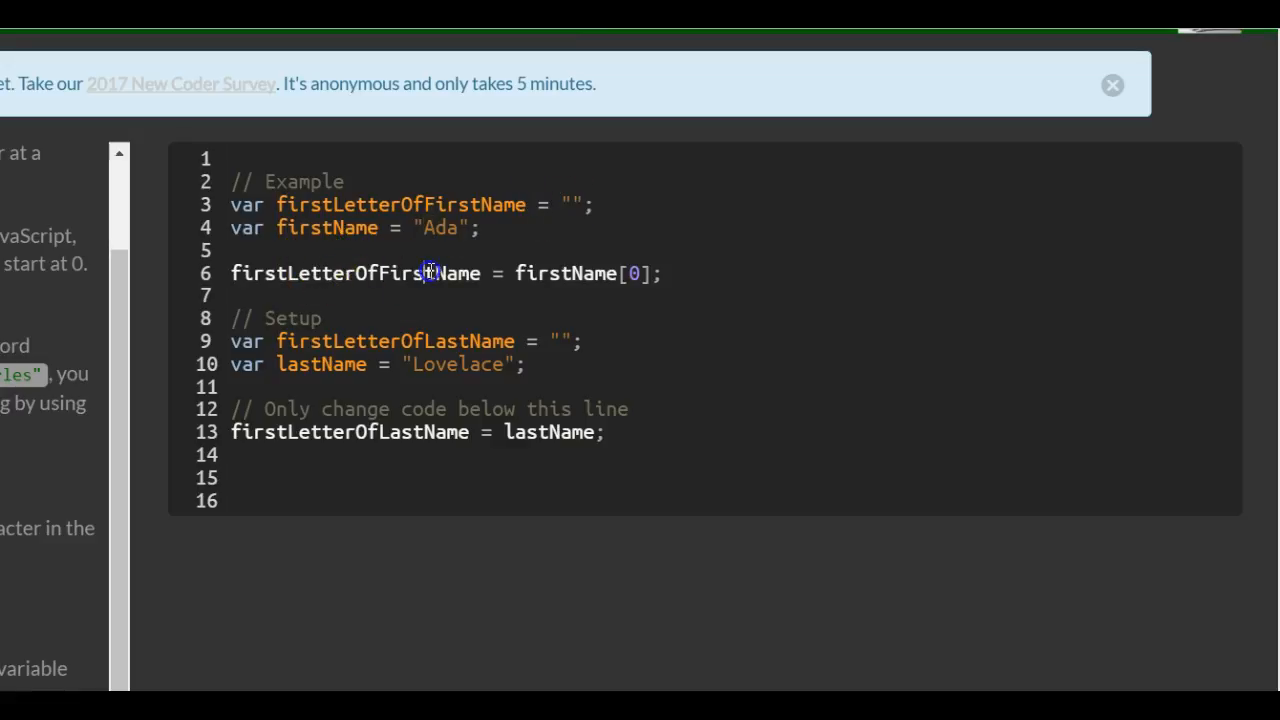
{"action": "mouse_move", "coordinate": [521, 273]}
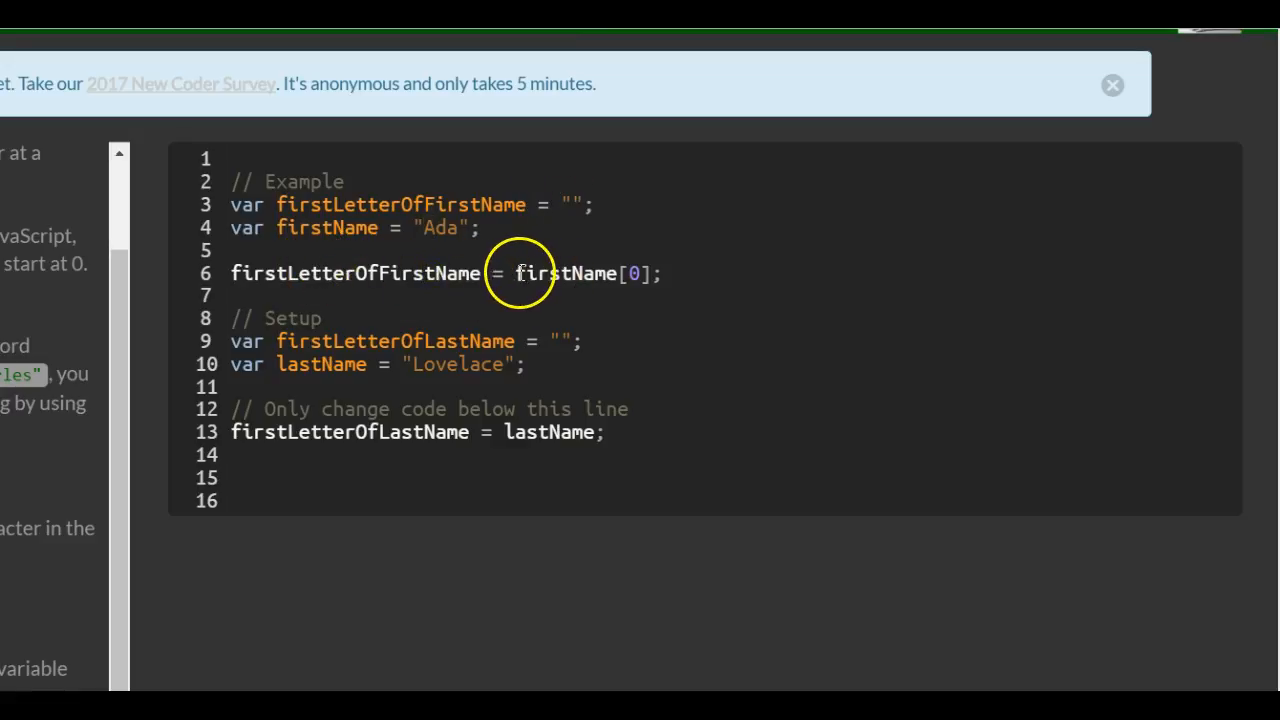
{"action": "double_click", "coordinate": [565, 273]}
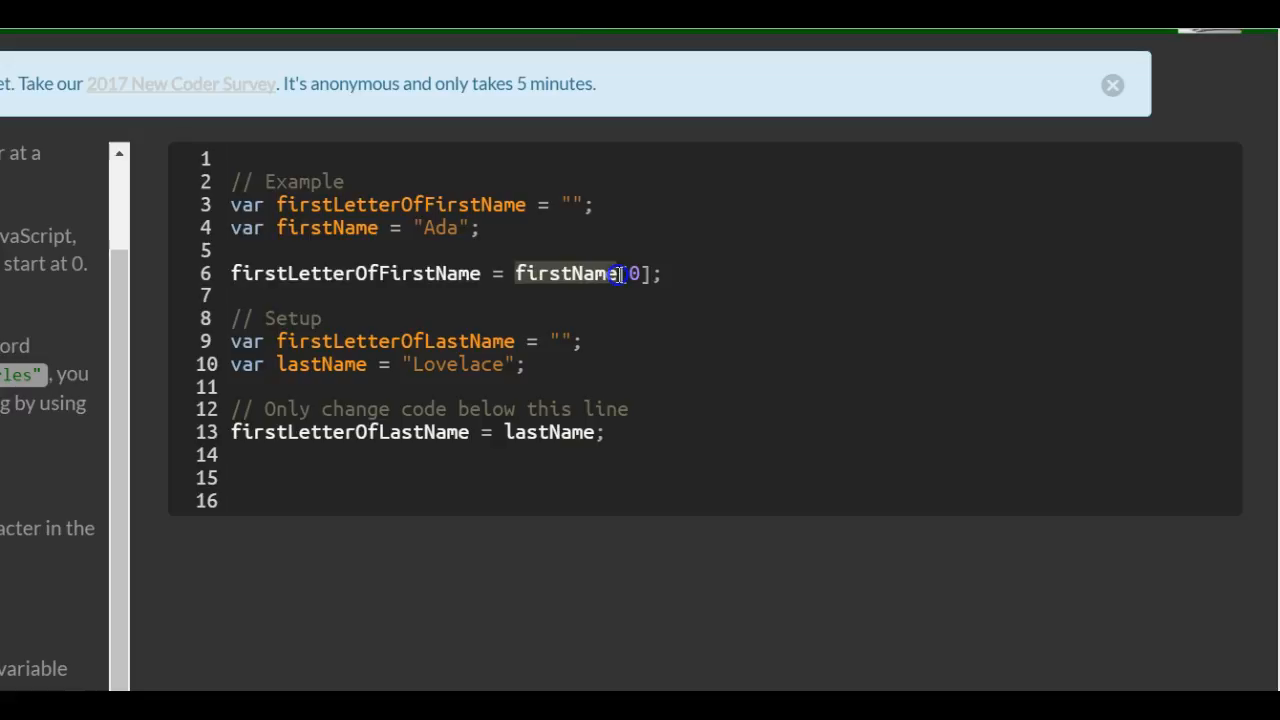
{"action": "double_click", "coordinate": [640, 273]}
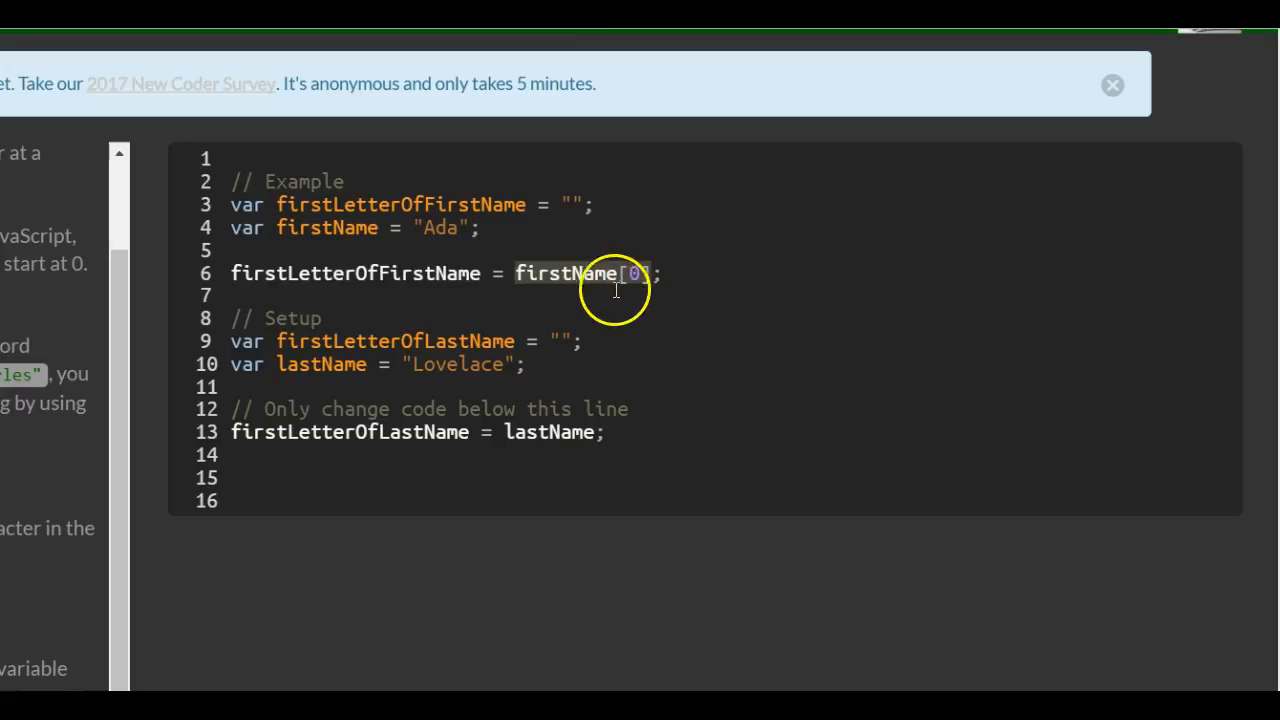
{"action": "mouse_move", "coordinate": [632, 273]}
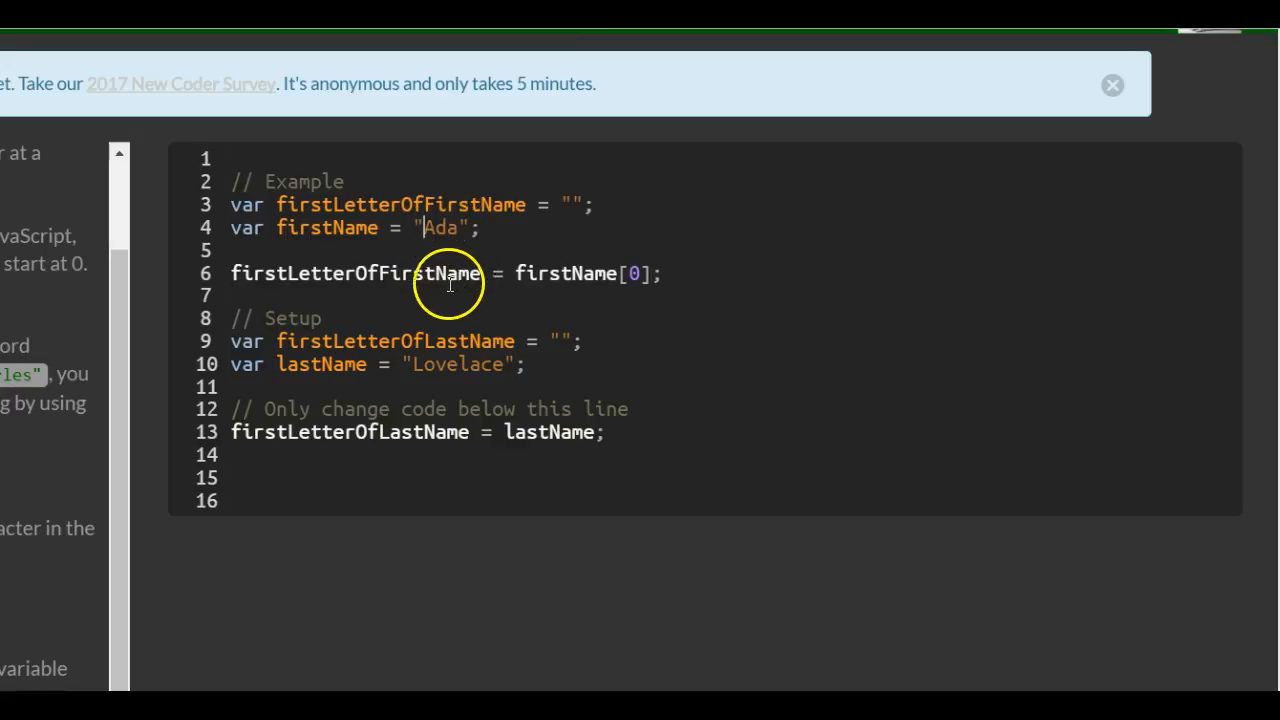
{"action": "mouse_move", "coordinate": [523, 340]}
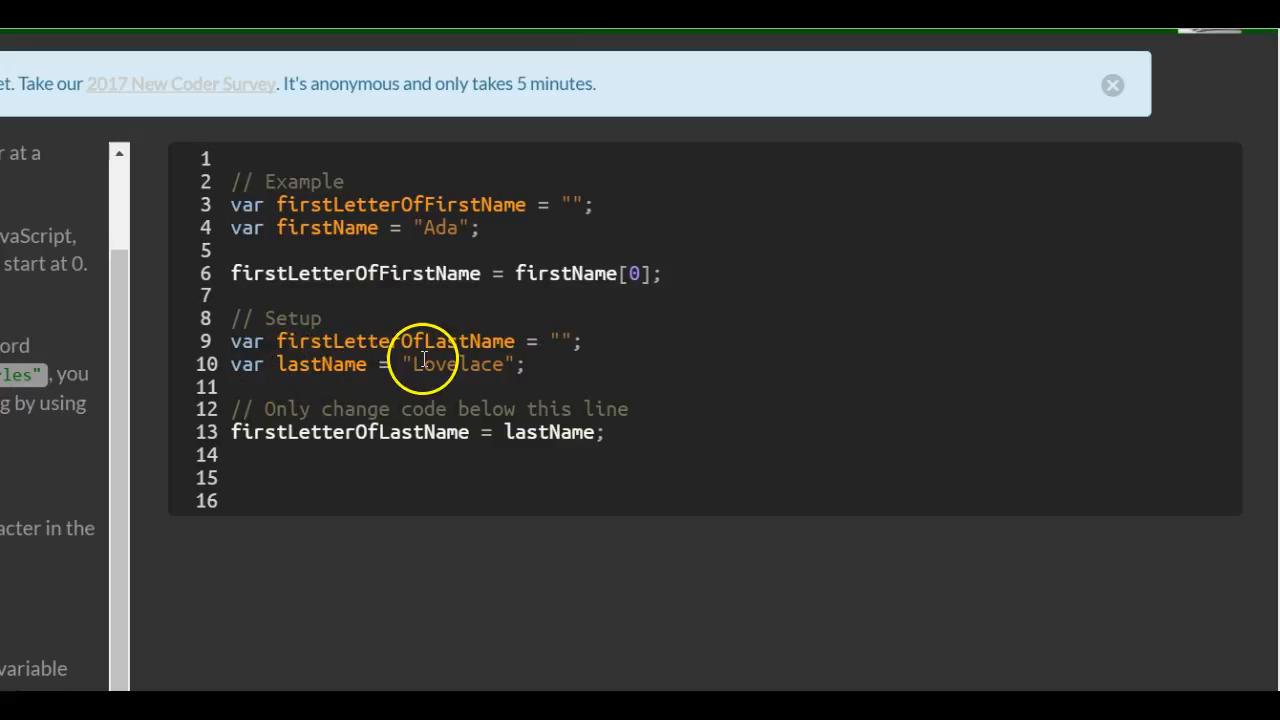
{"action": "left_click", "coordinate": [414, 365]}
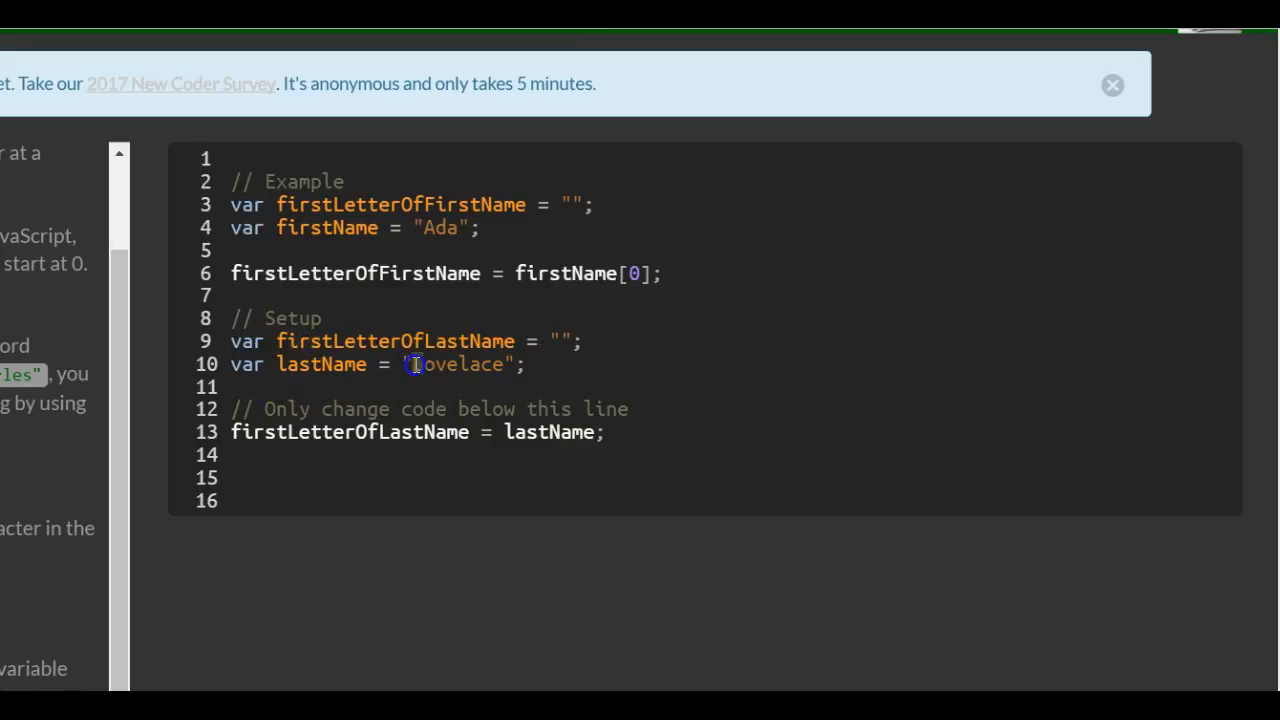
{"action": "mouse_move", "coordinate": [634, 285]}
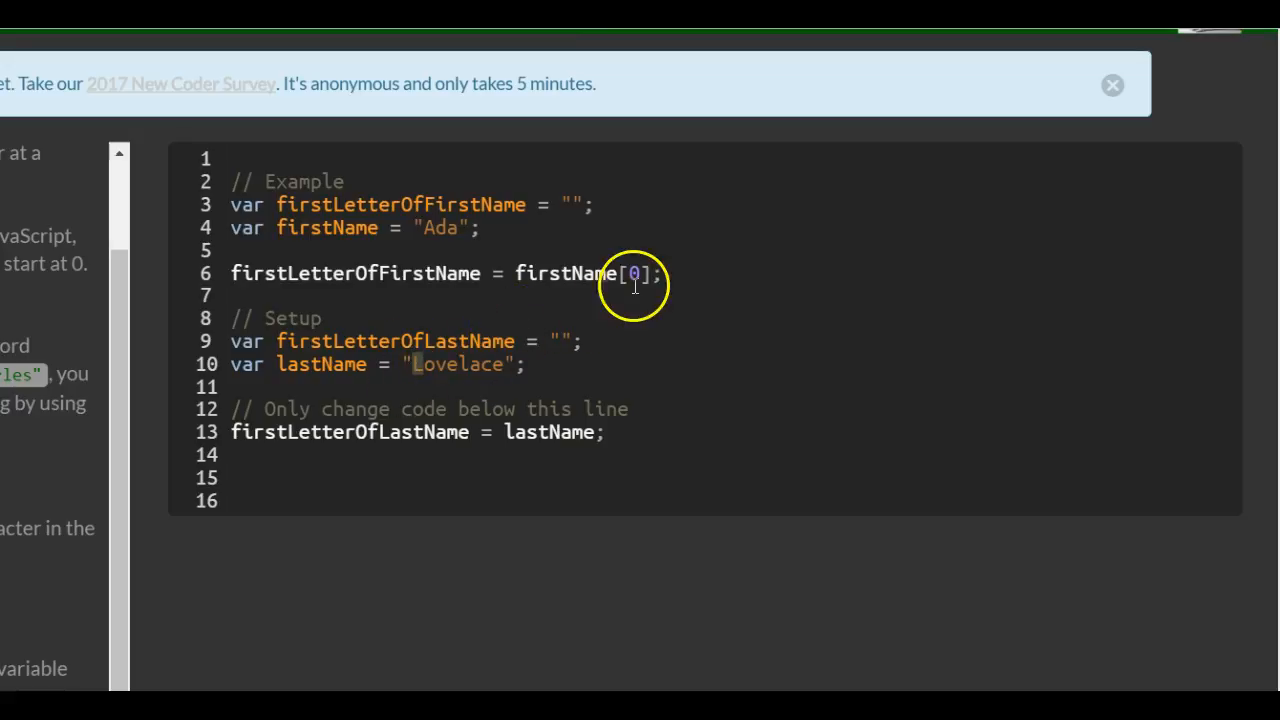
Step: Append [0] after lastName on line 13 so it reads firstLetterOfLastName = lastName[0];
{"action": "left_click", "coordinate": [543, 365]}
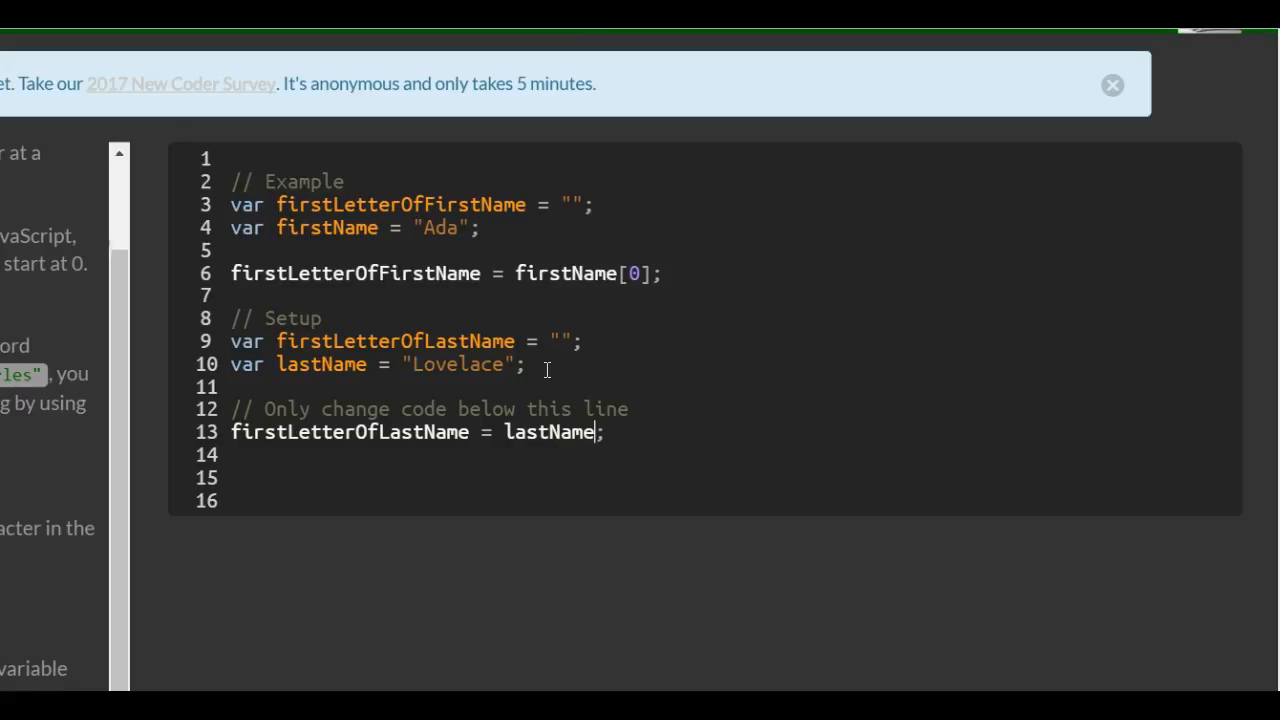
{"action": "type", "text": "[0]"}
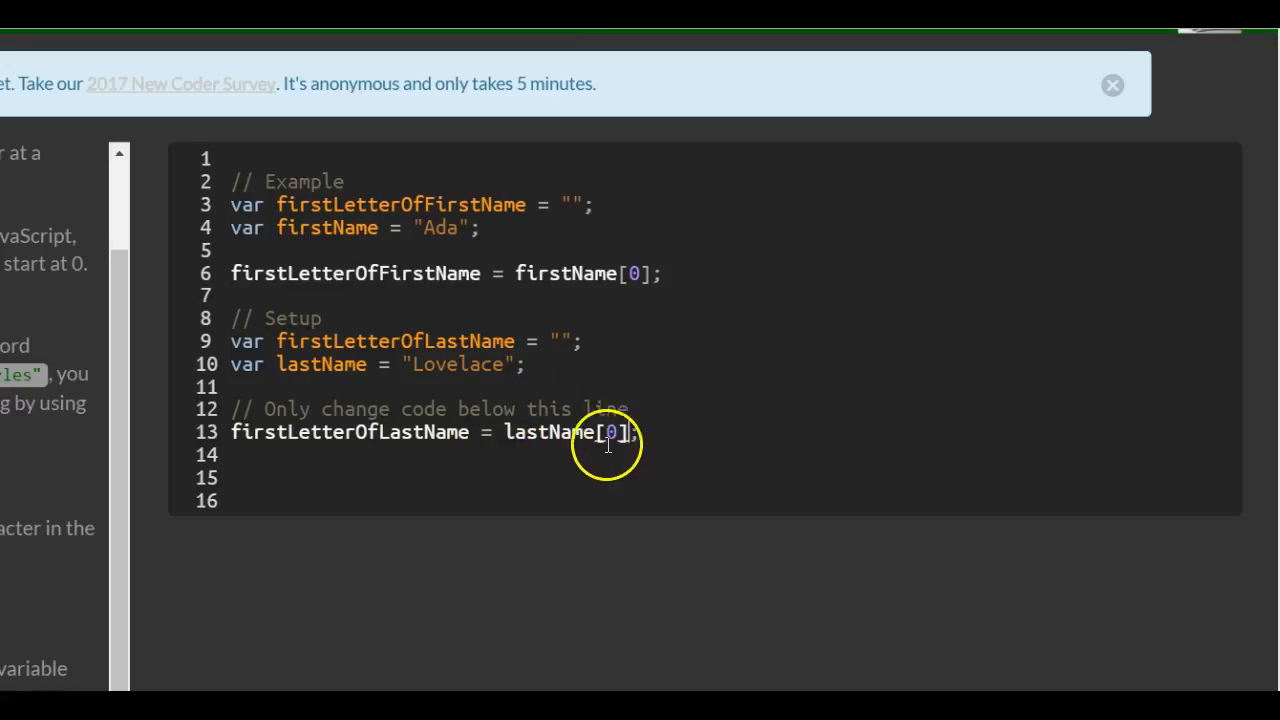
{"action": "mouse_move", "coordinate": [312, 363]}
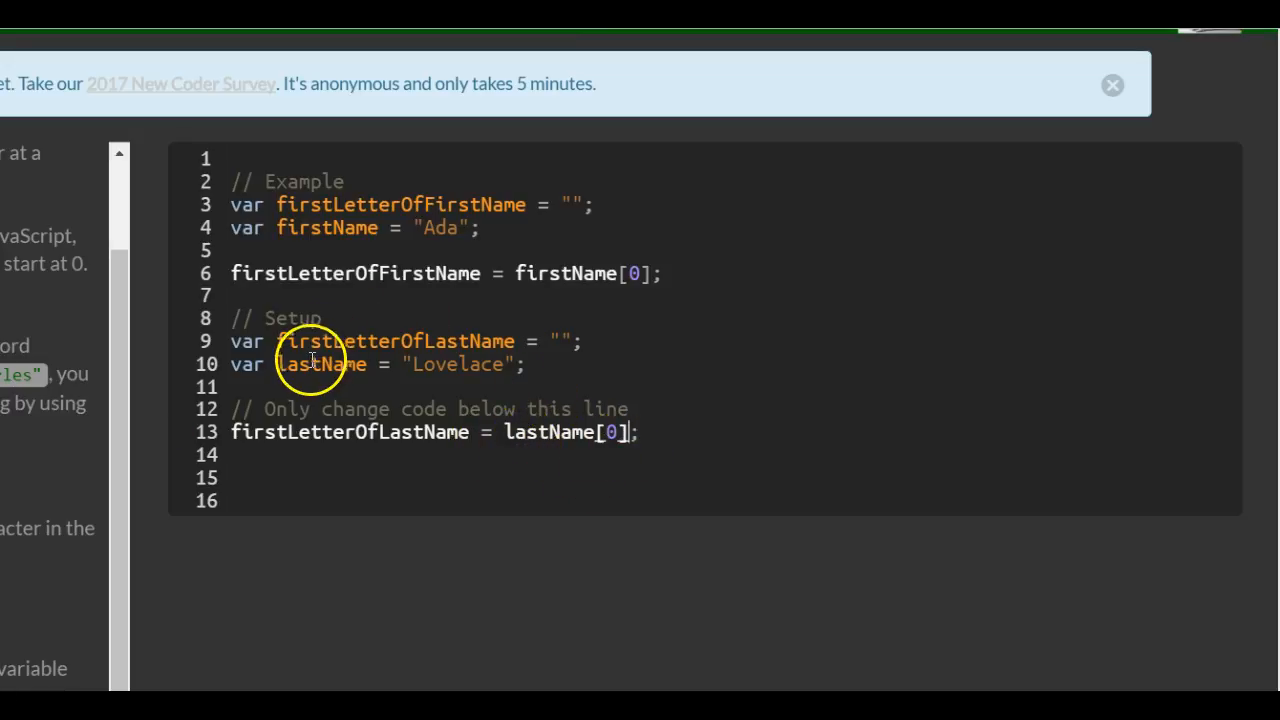
{"action": "left_click", "coordinate": [413, 365]}
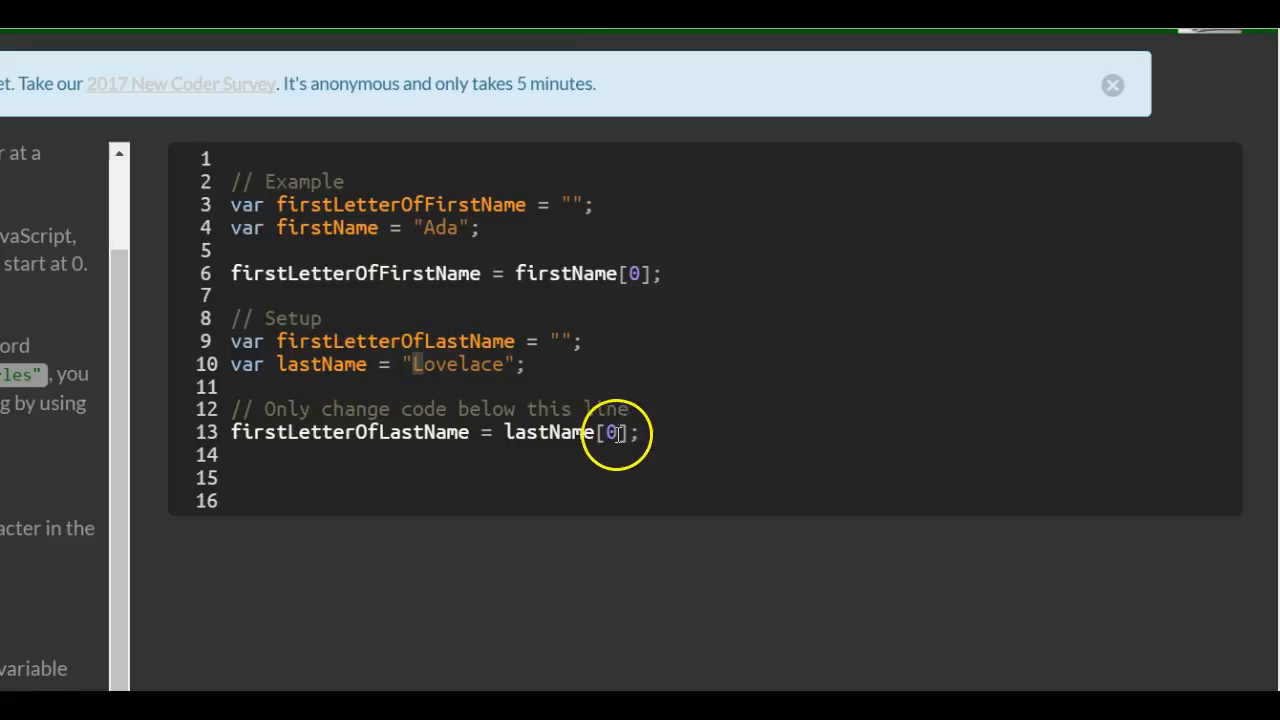
{"action": "mouse_move", "coordinate": [365, 432]}
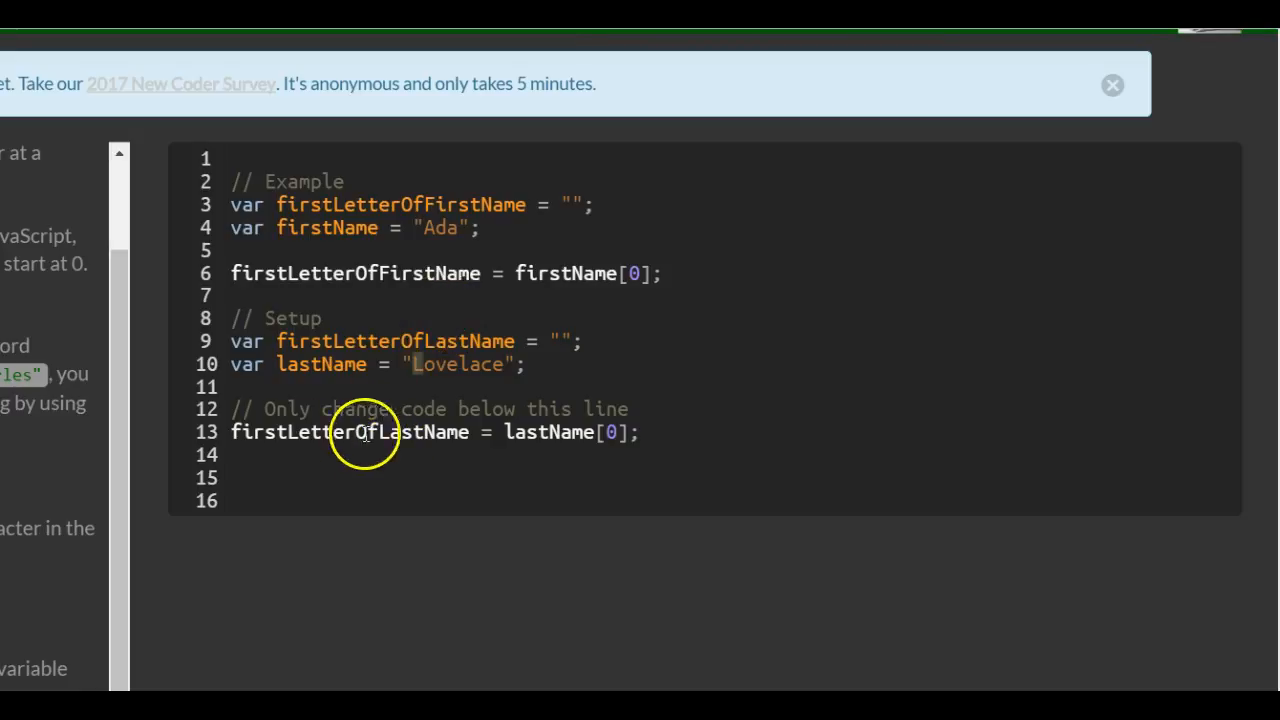
{"action": "mouse_move", "coordinate": [552, 360]}
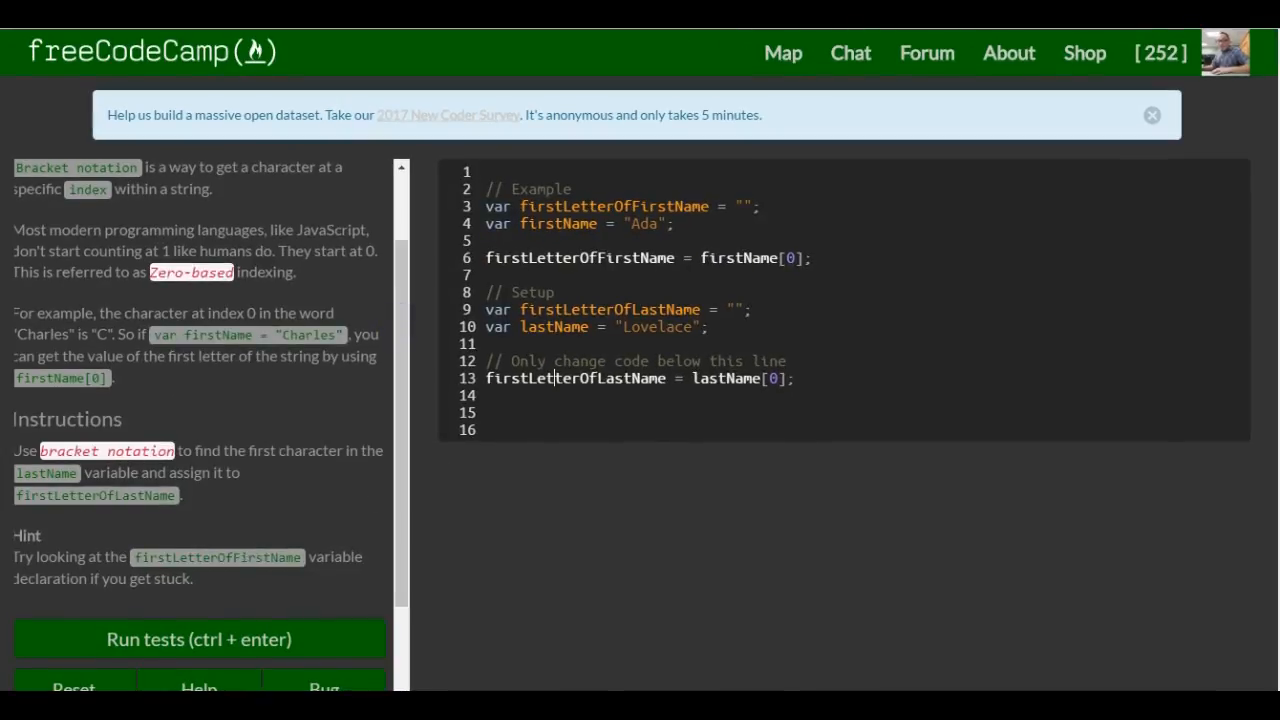
Step: Run the tests, rerunning once, until both checks pass and Boom-shakalaka appears
{"action": "left_click", "coordinate": [198, 639]}
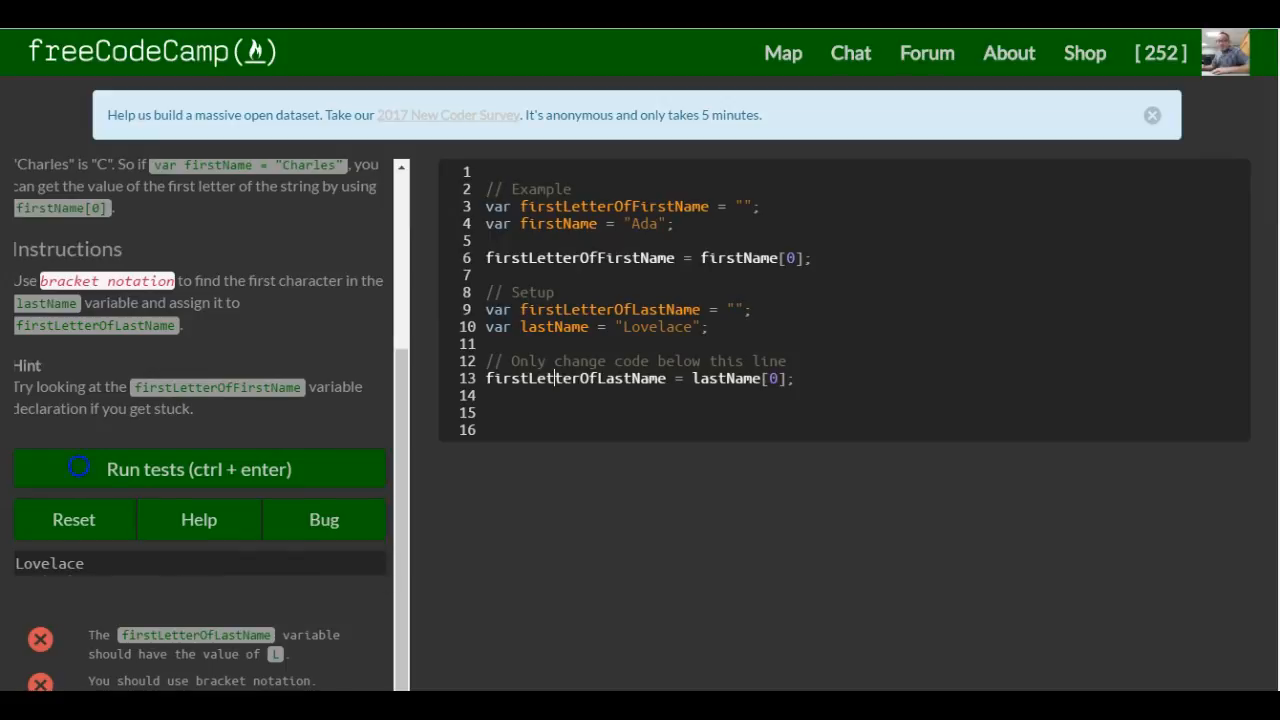
{"action": "left_click", "coordinate": [198, 469]}
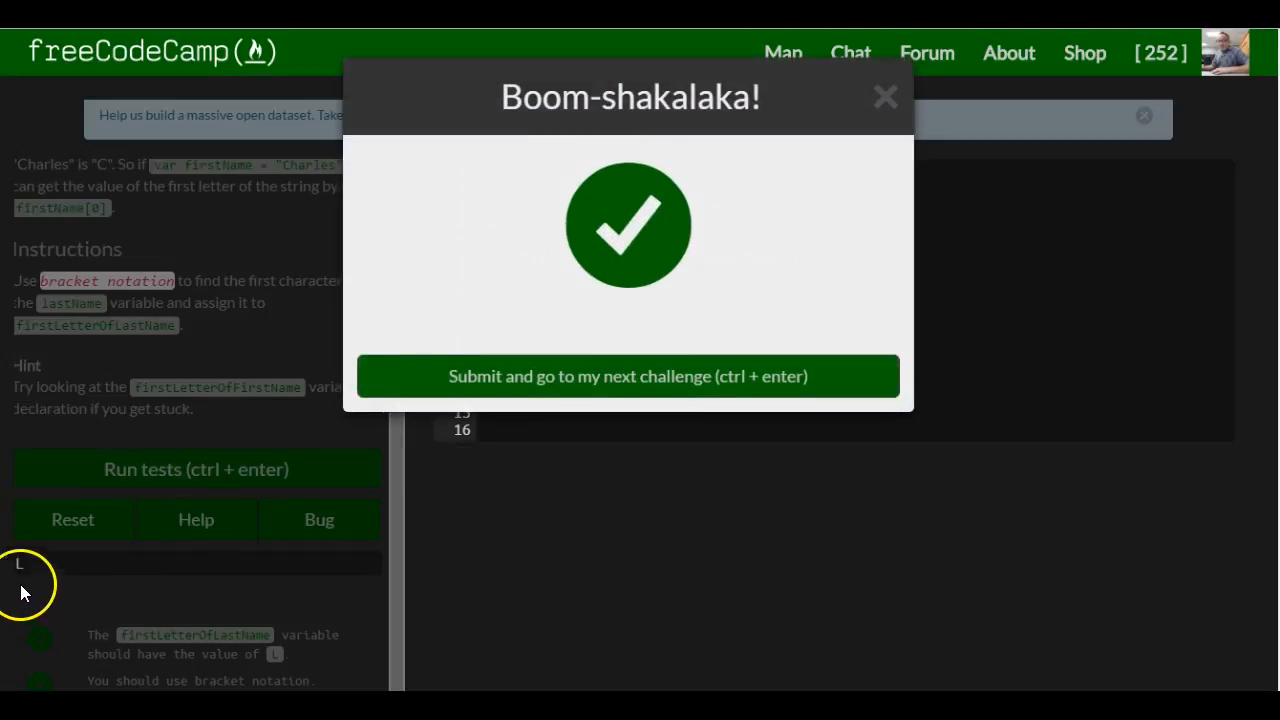
{"action": "mouse_move", "coordinate": [68, 578]}
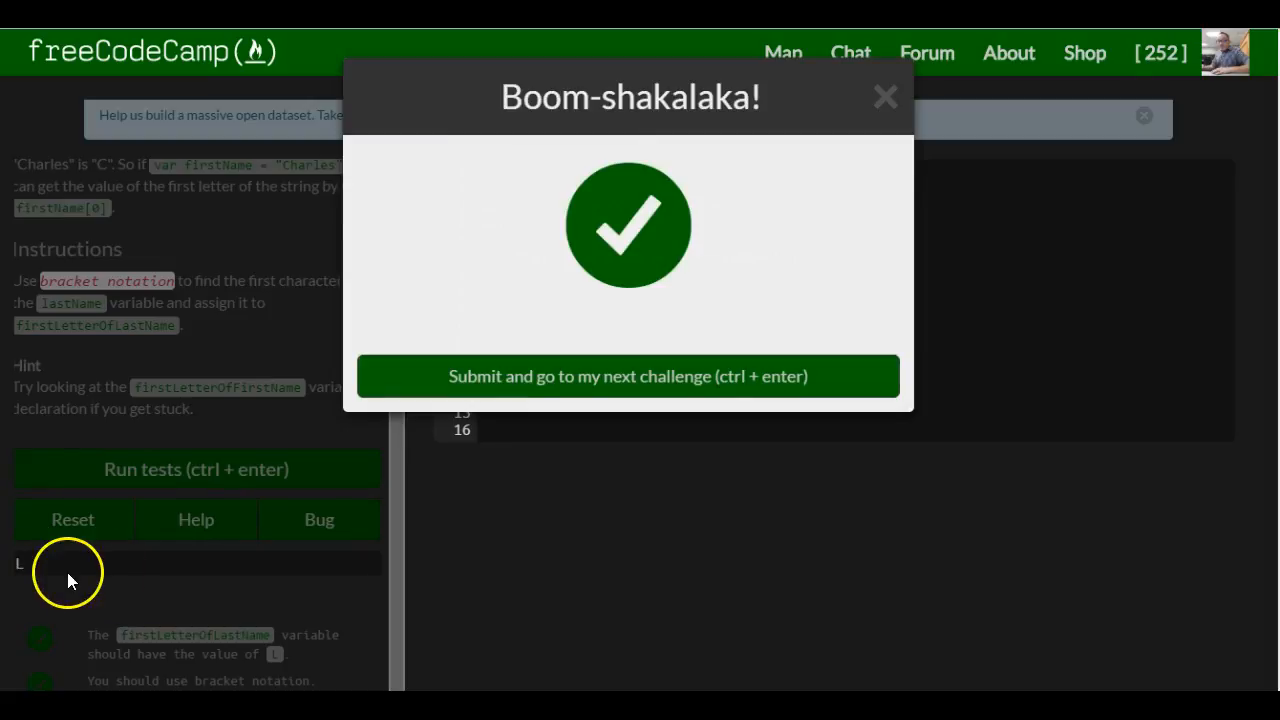